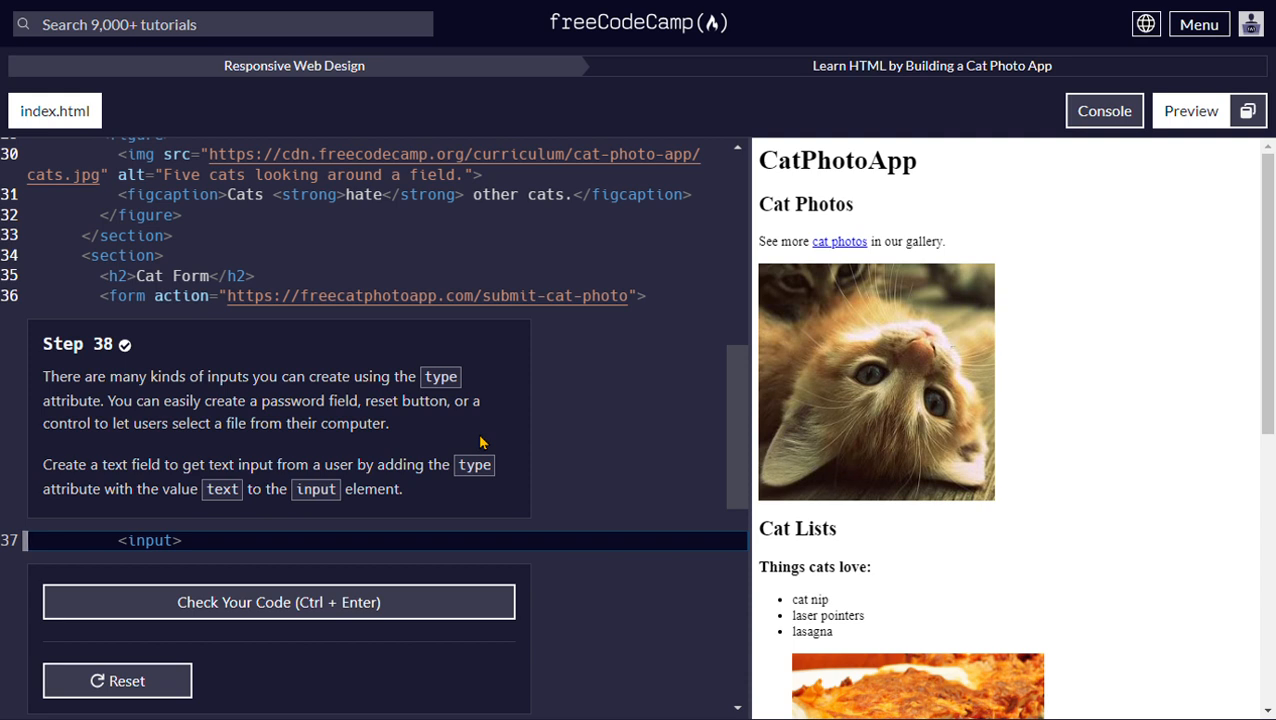
pyautogui.moveTo(188, 556)
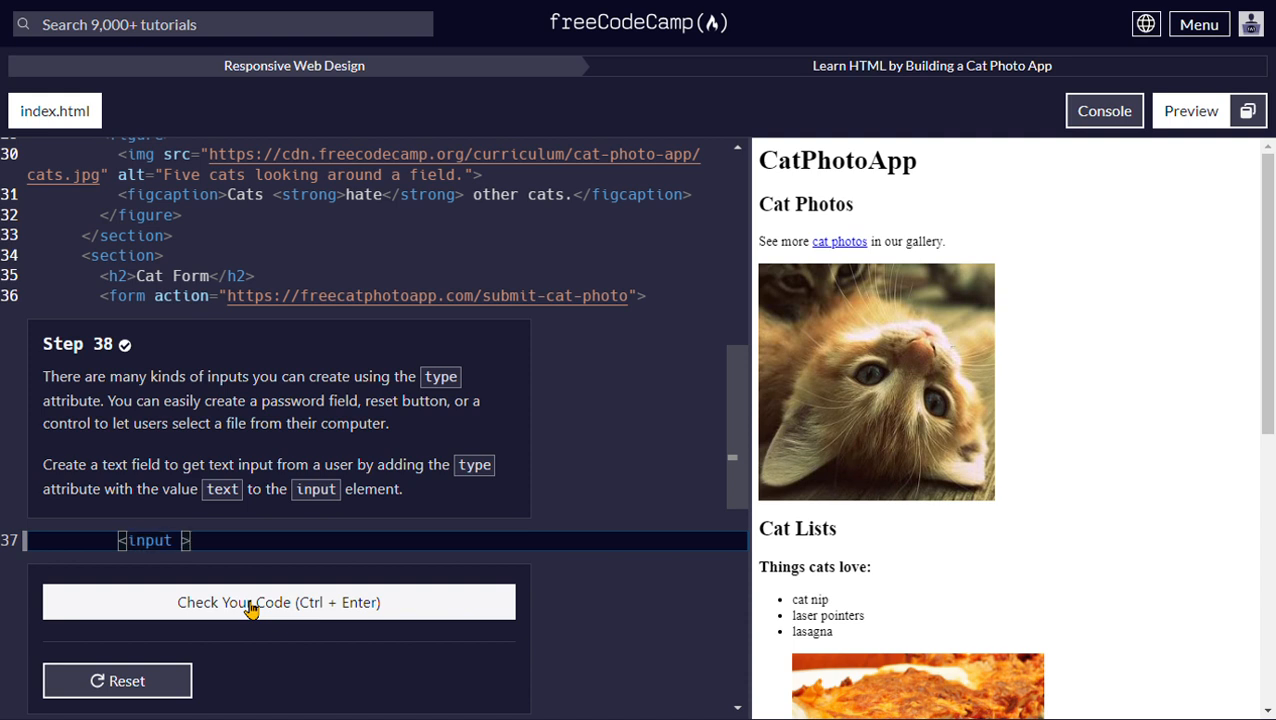
pyautogui.moveTo(416, 488)
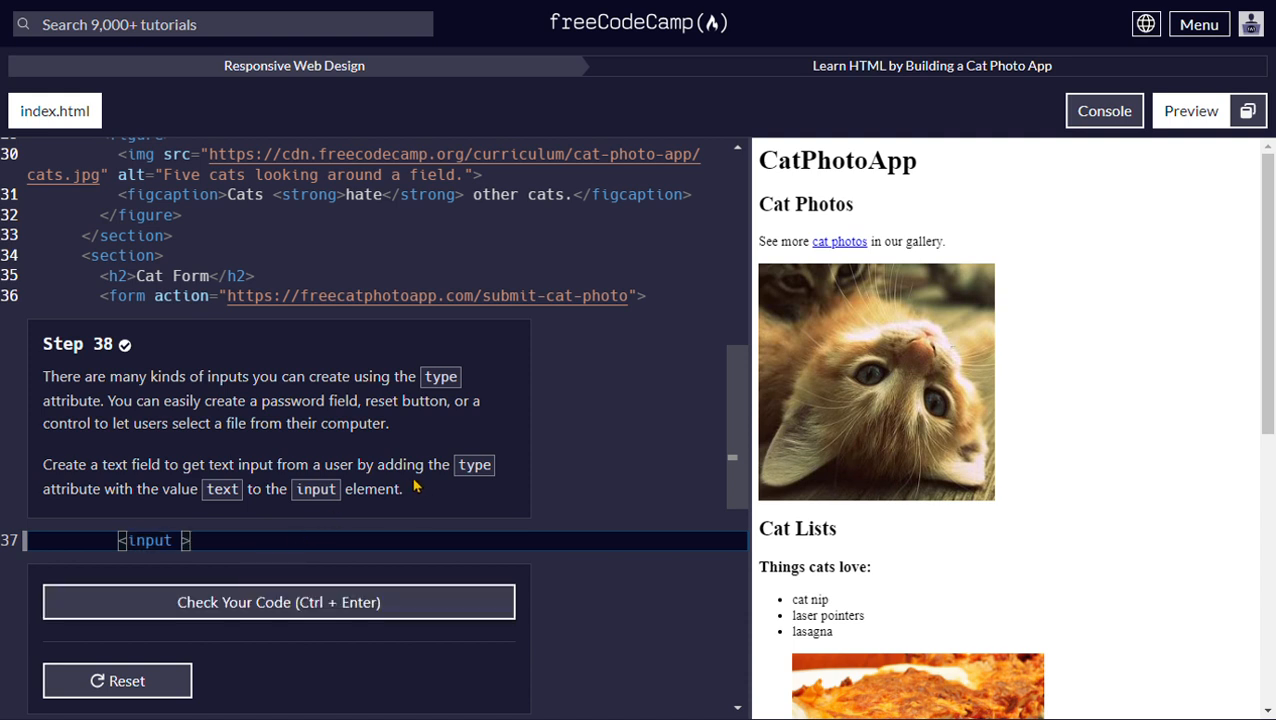
pyautogui.moveTo(484, 486)
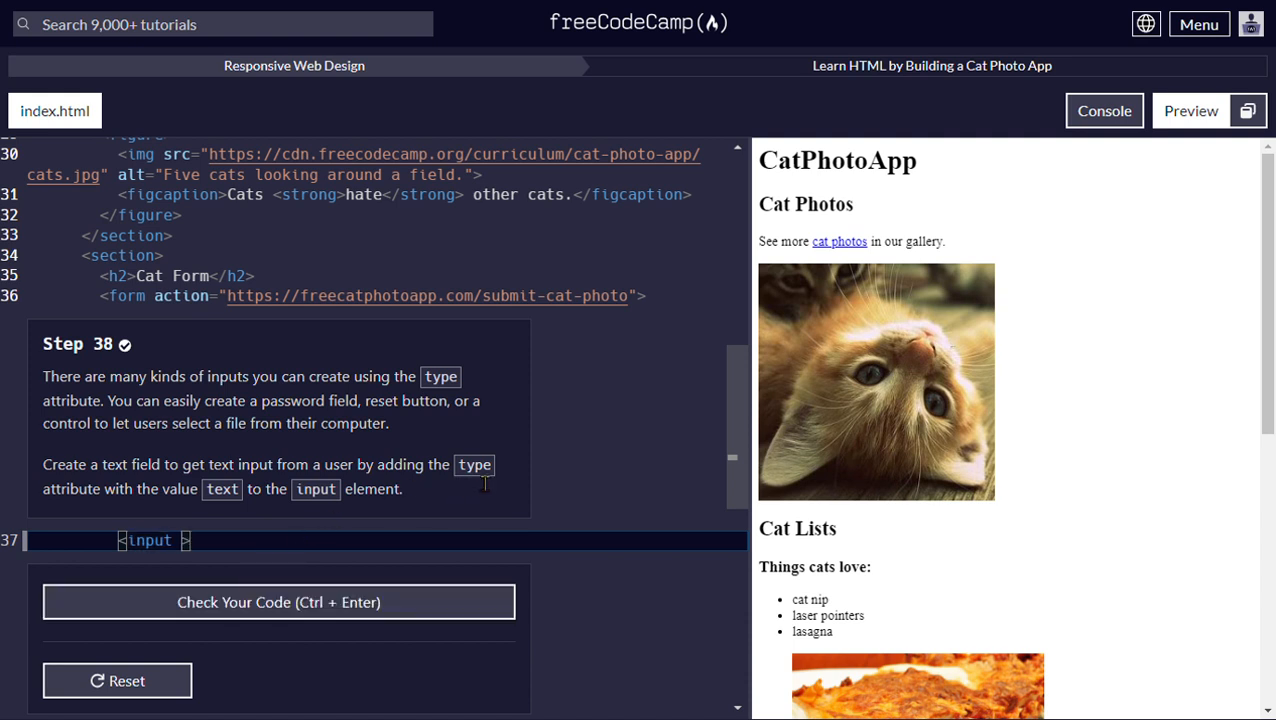
# Give the input element the attribute type="text" and run Check Your Code so step 38 passes.
pyautogui.write('type=')
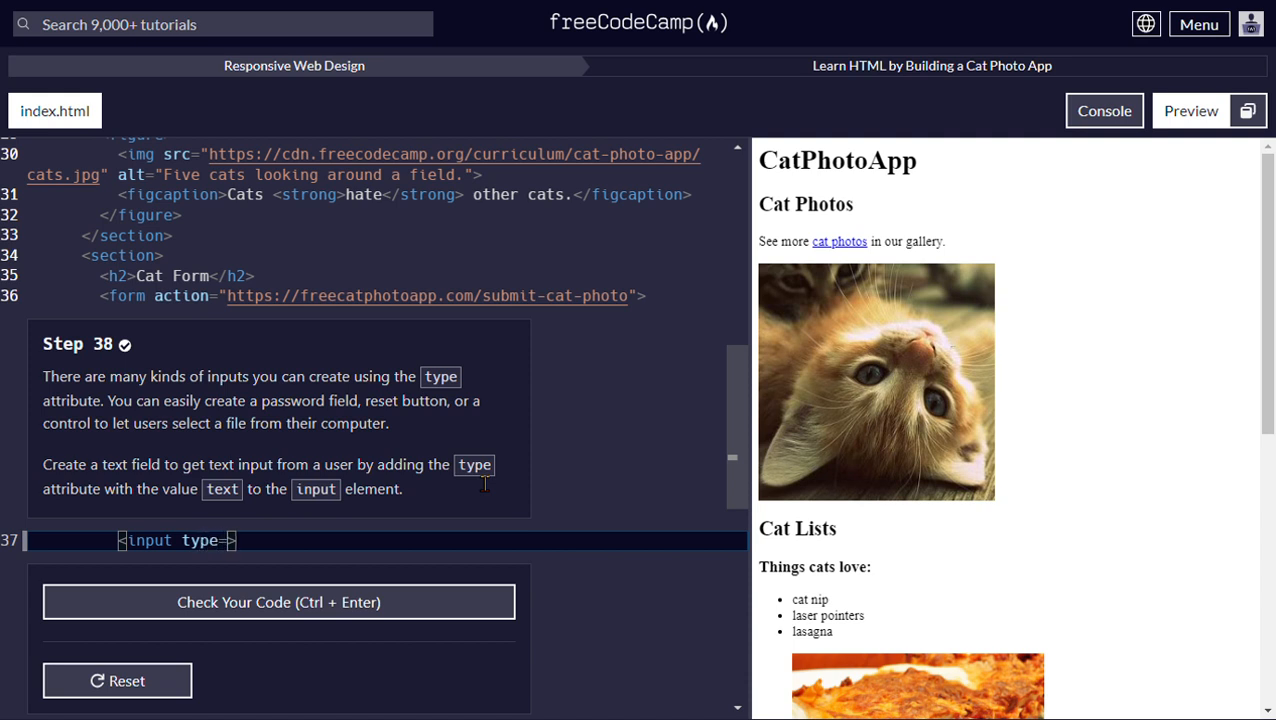
pyautogui.write('""')
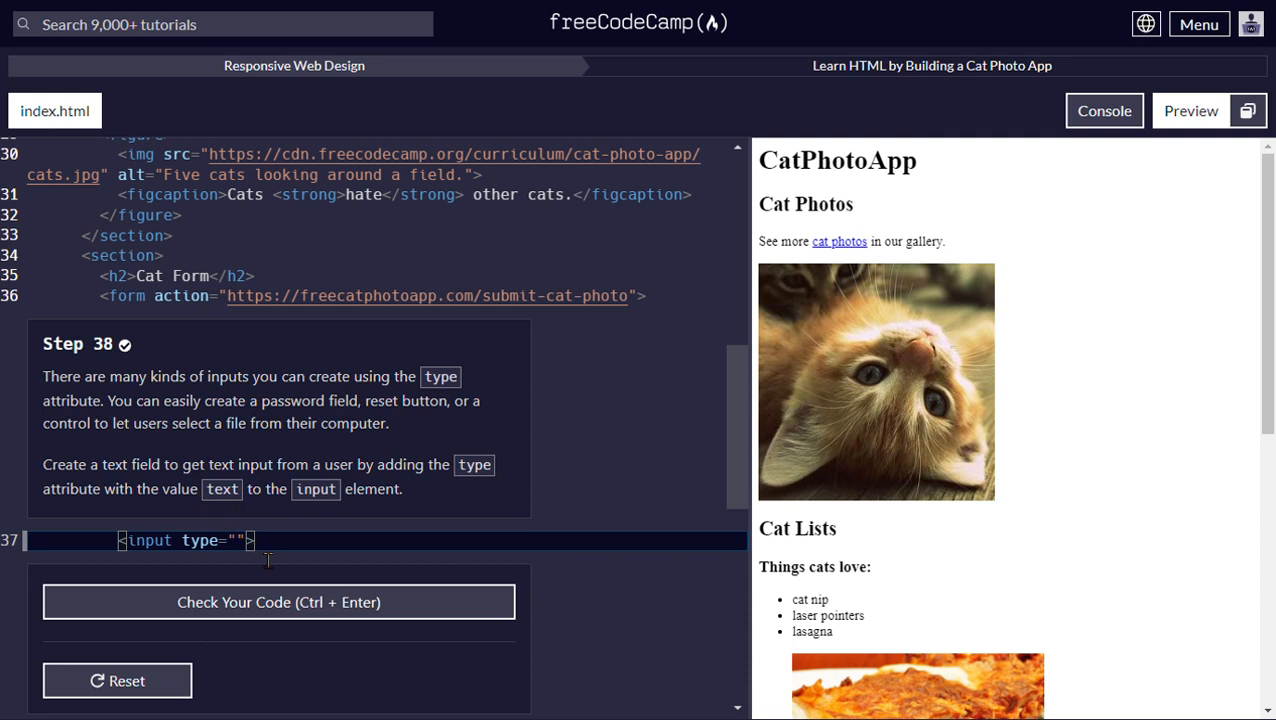
pyautogui.write('te')
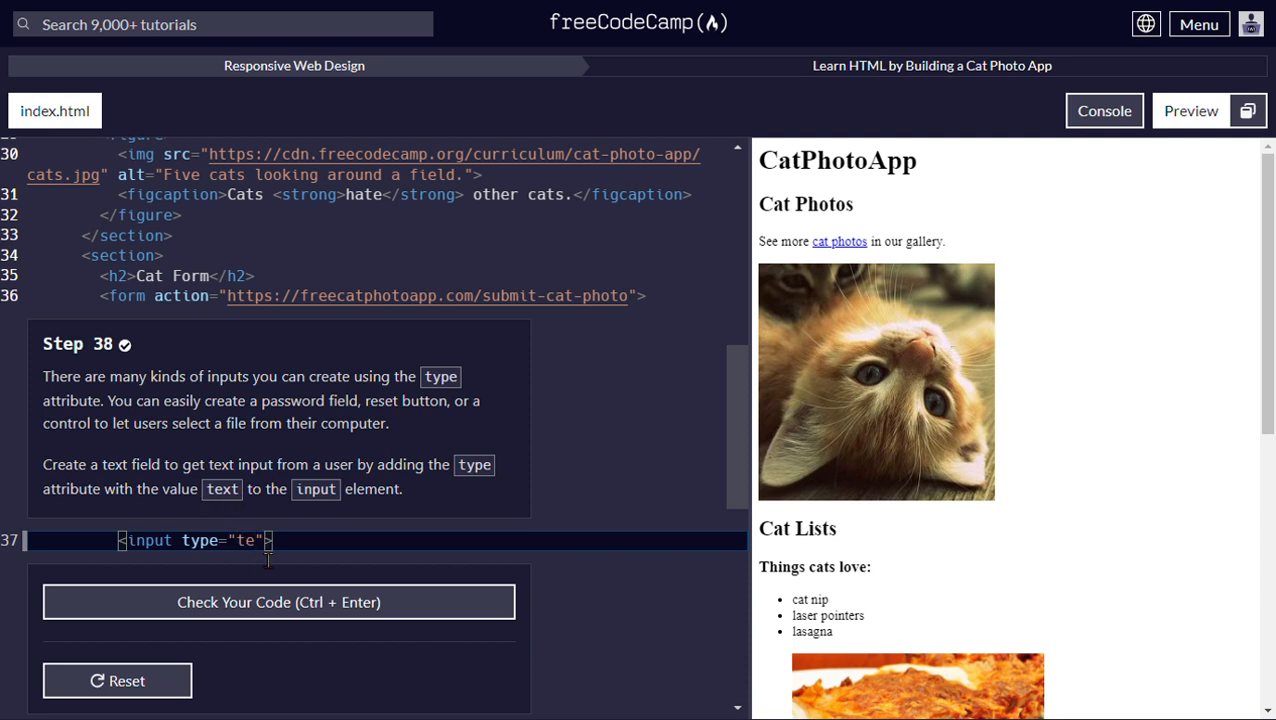
pyautogui.write('xt')
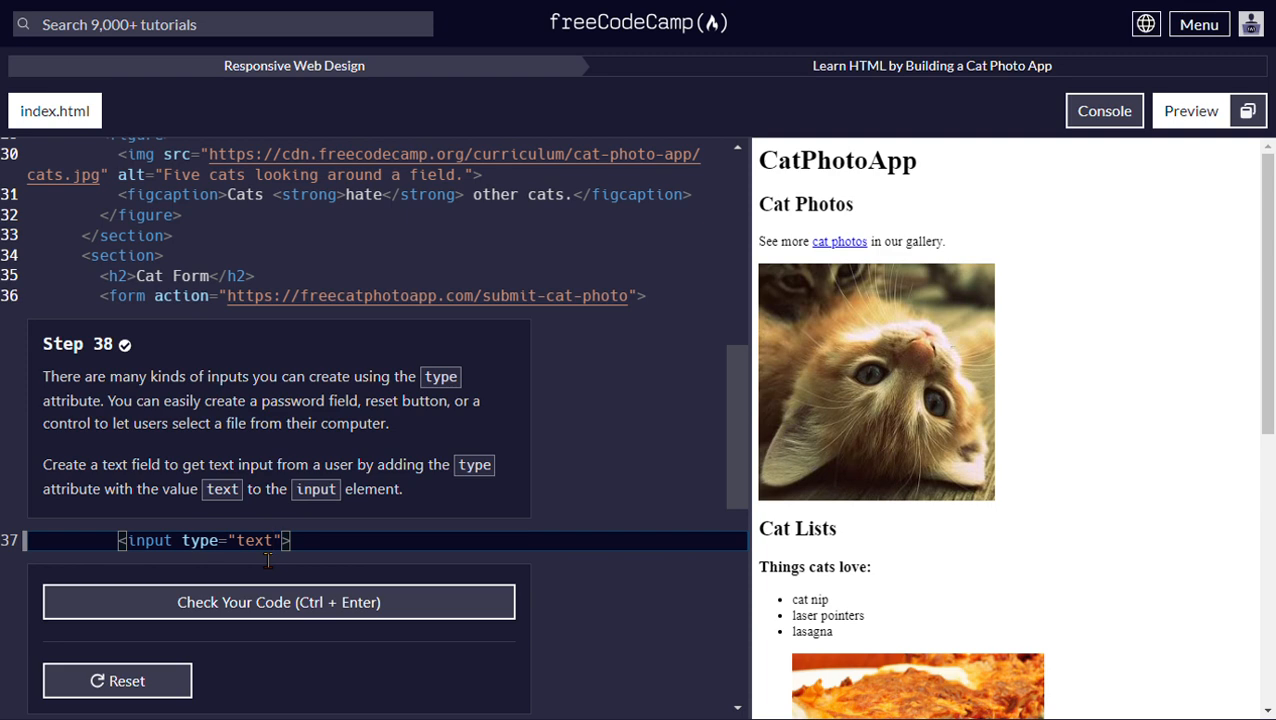
pyautogui.click(278, 600)
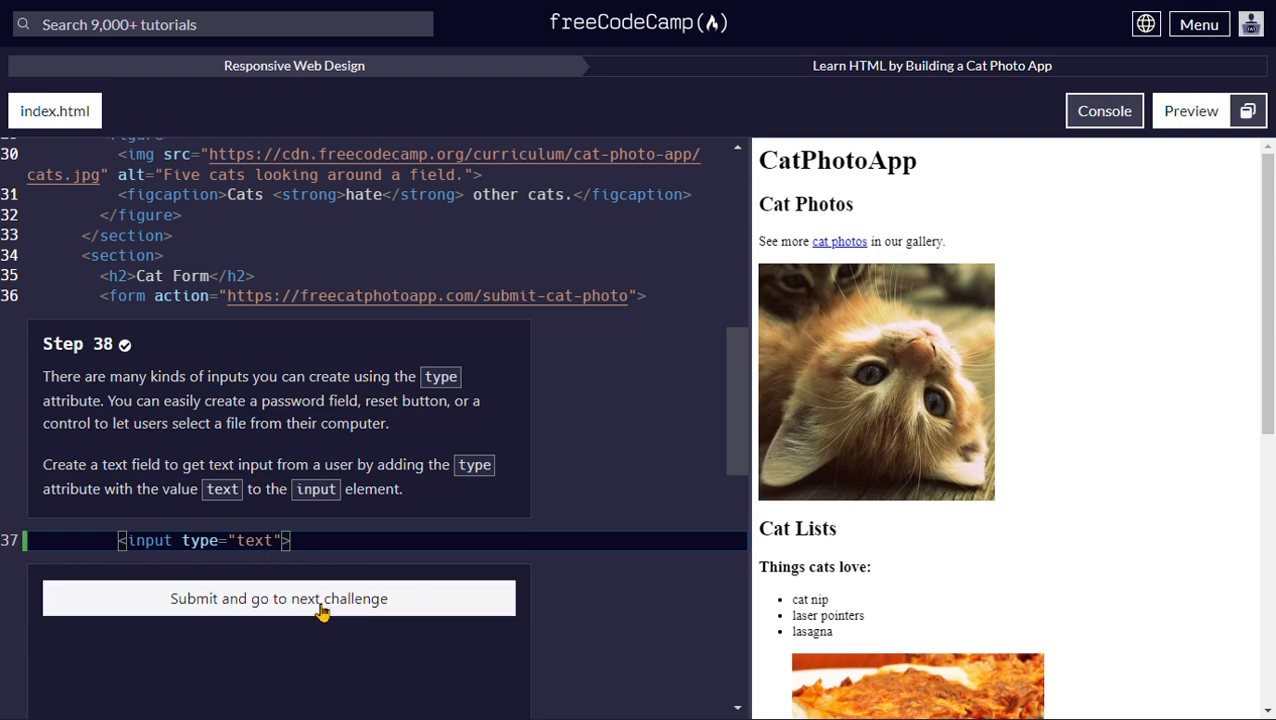
pyautogui.click(280, 598)
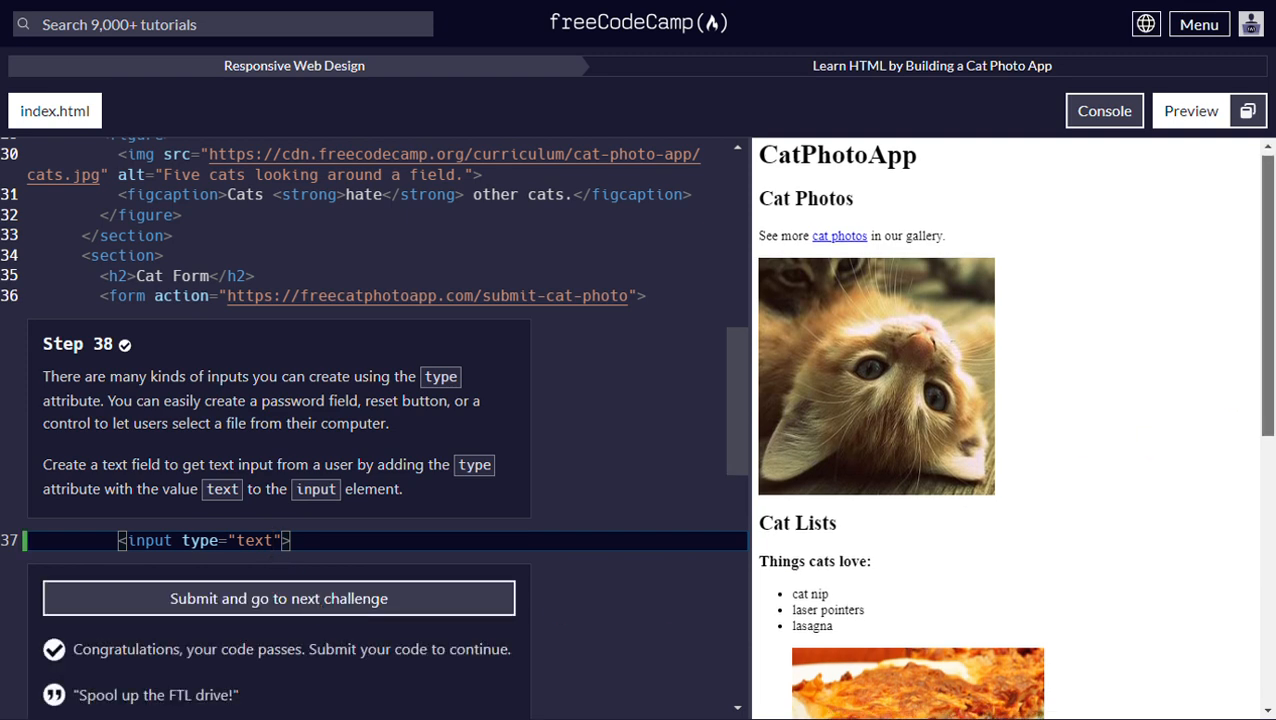
# Scroll the preview to Cat Form and enter 'dn' in the new text field to confirm it works.
pyautogui.scroll(-3)
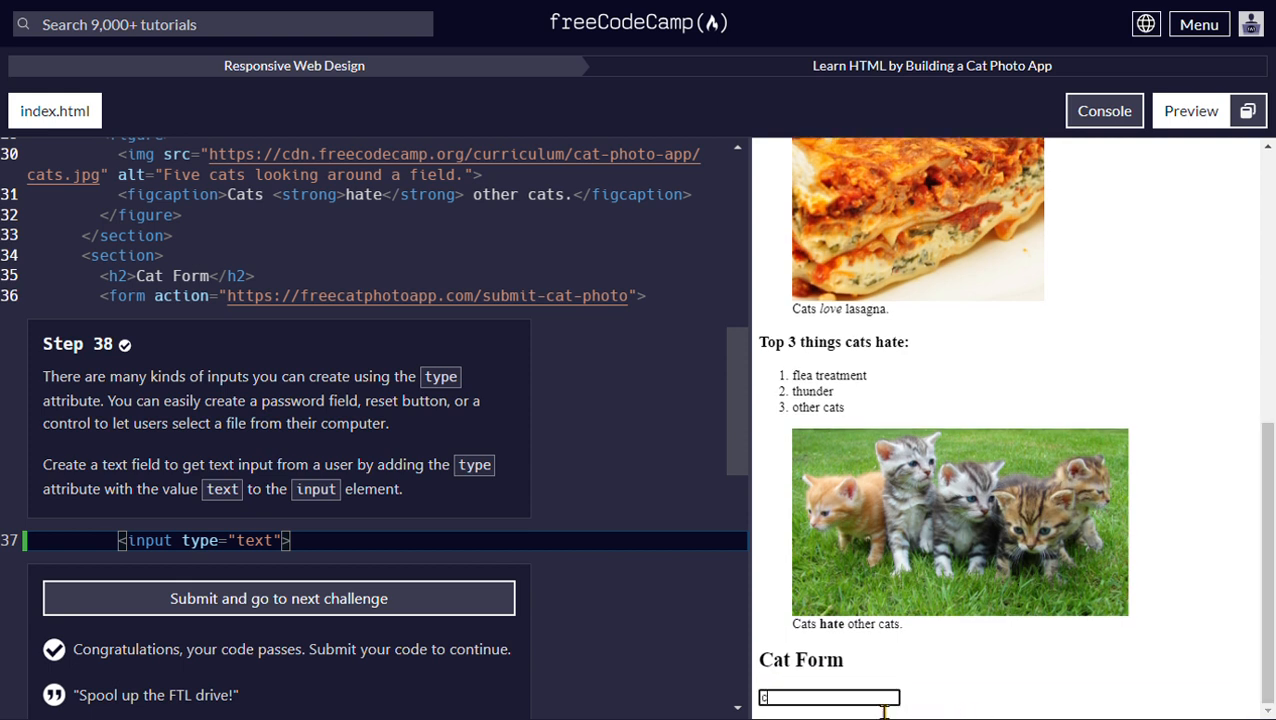
pyautogui.write('dn')
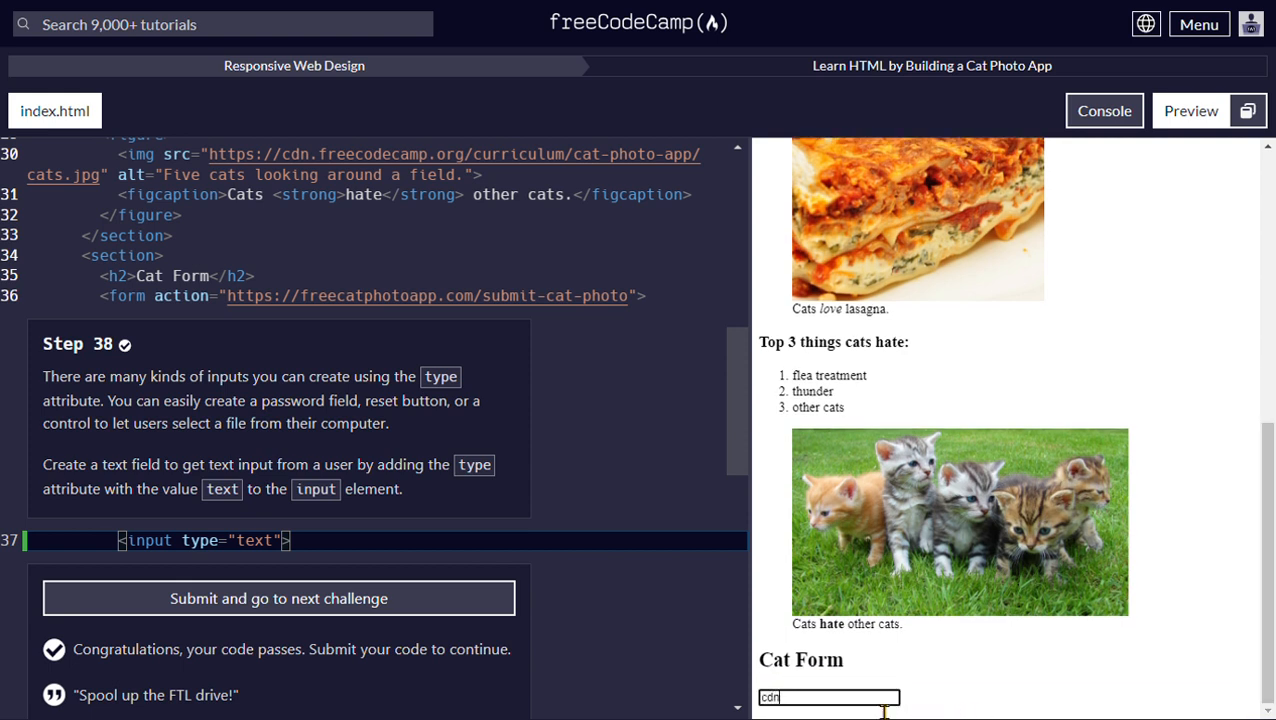